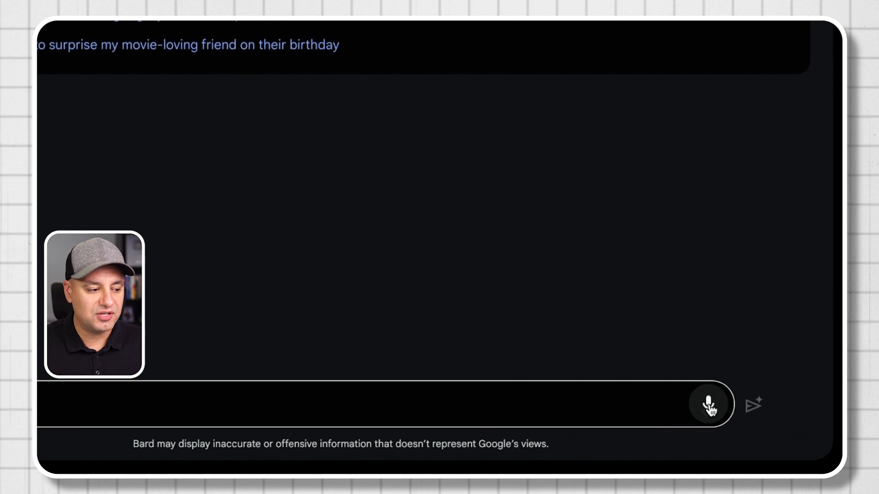
- Ask Bard "what's the difference between you vs bing and chatgpt" and read its comparison answer
{"action": "left_click", "coordinate": [711, 405]}
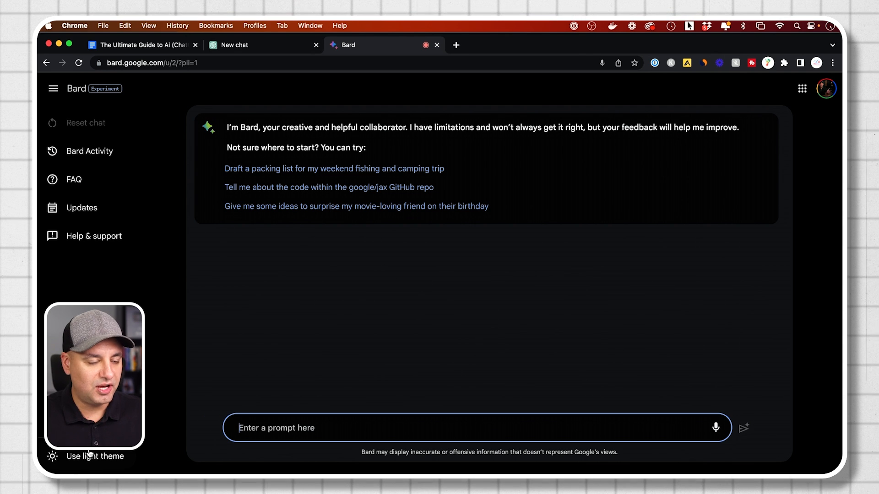
{"action": "mouse_move", "coordinate": [301, 368]}
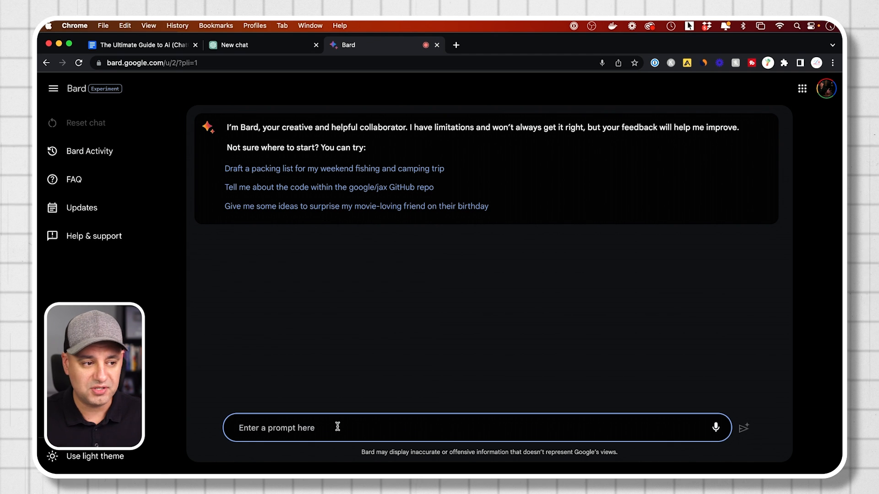
{"action": "type", "text": "what's the difference between you vs bing and chatgpt"}
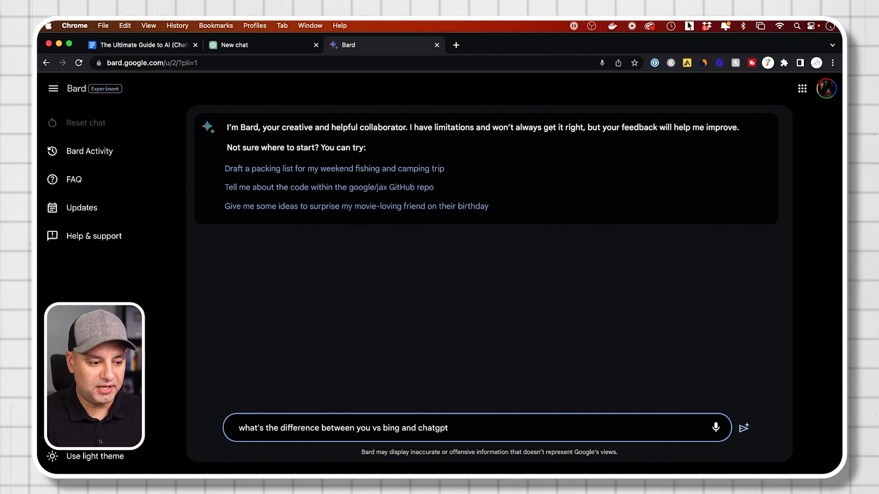
{"action": "left_click", "coordinate": [743, 428]}
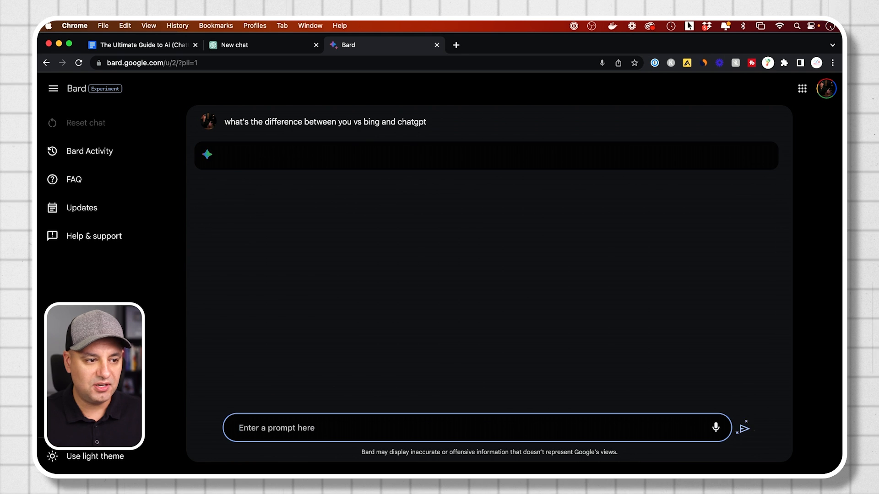
{"action": "mouse_move", "coordinate": [270, 335]}
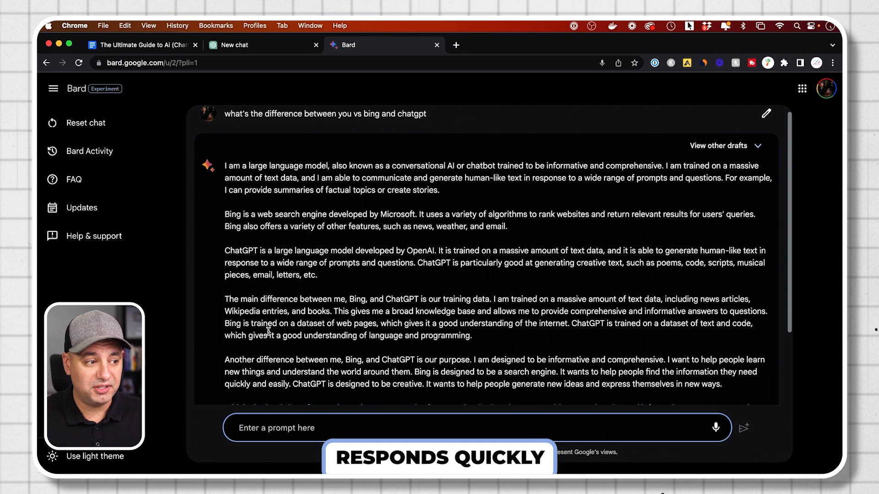
{"action": "scroll", "scroll_direction": "down", "scroll_amount": 3}
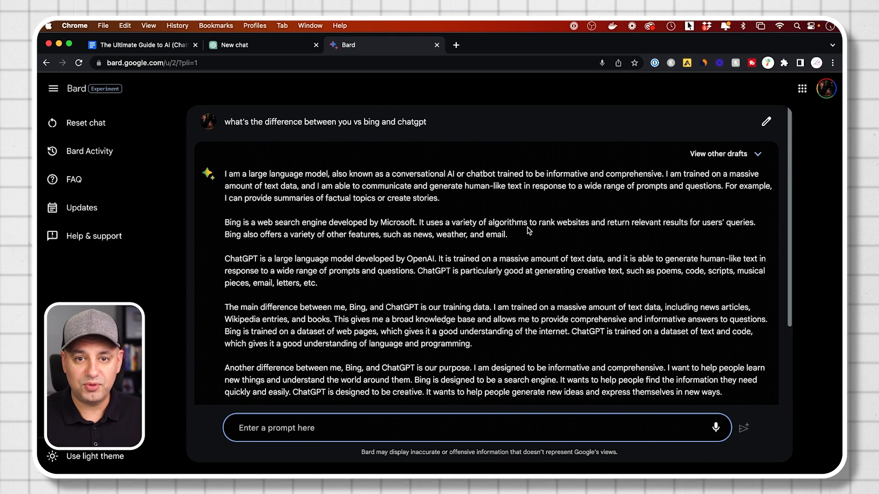
{"action": "mouse_move", "coordinate": [725, 154]}
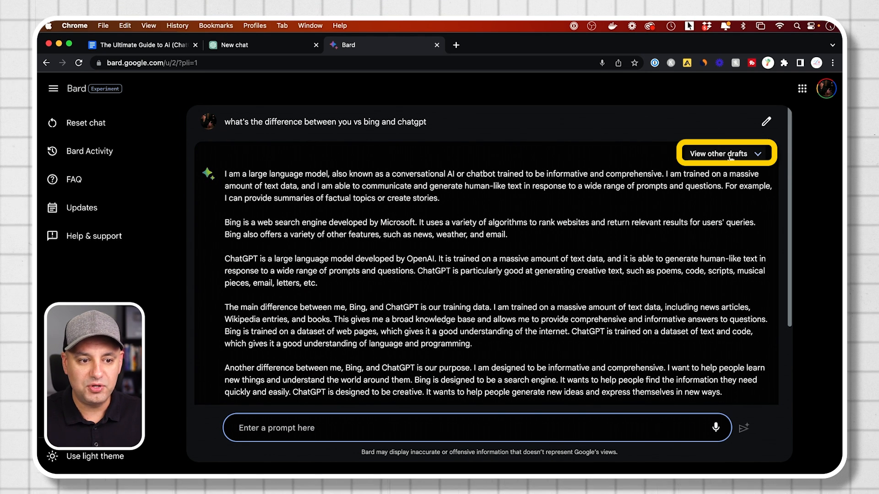
- View Draft 3 of the answer and scroll to its ChatGPT, Bing and Bard comparison table
{"action": "left_click", "coordinate": [725, 153]}
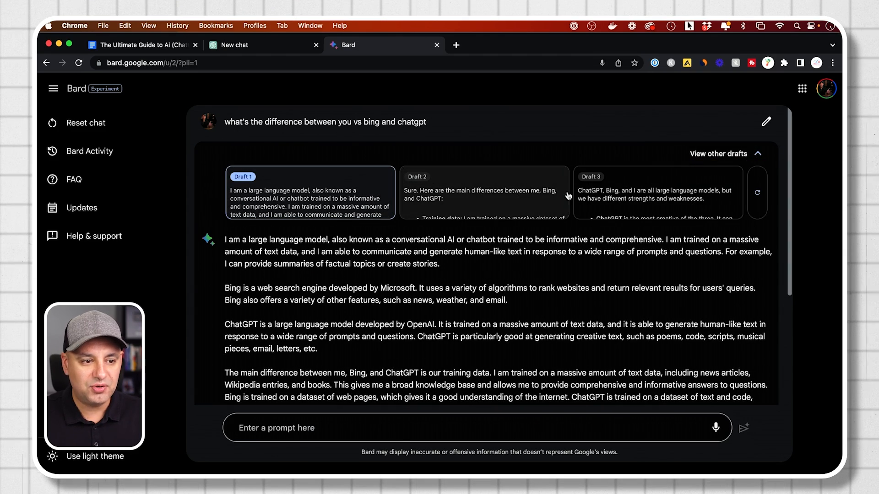
{"action": "scroll", "scroll_direction": "down", "scroll_amount": 3}
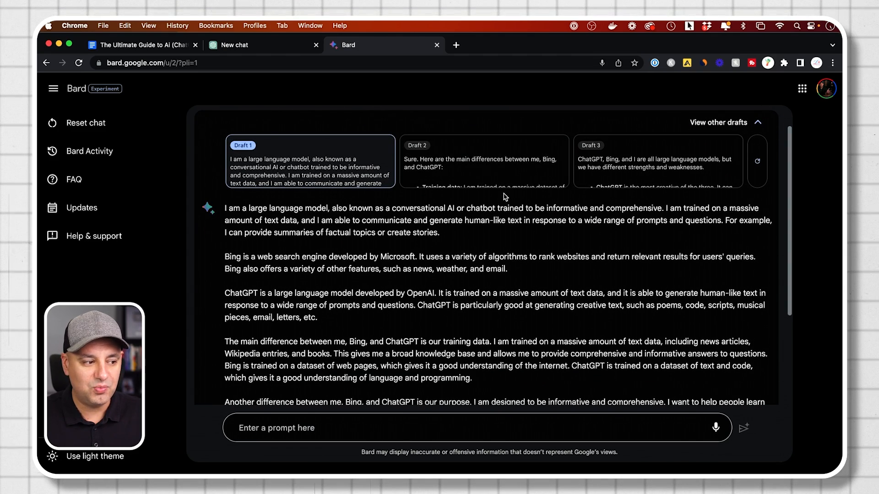
{"action": "scroll", "scroll_direction": "down", "scroll_amount": 3}
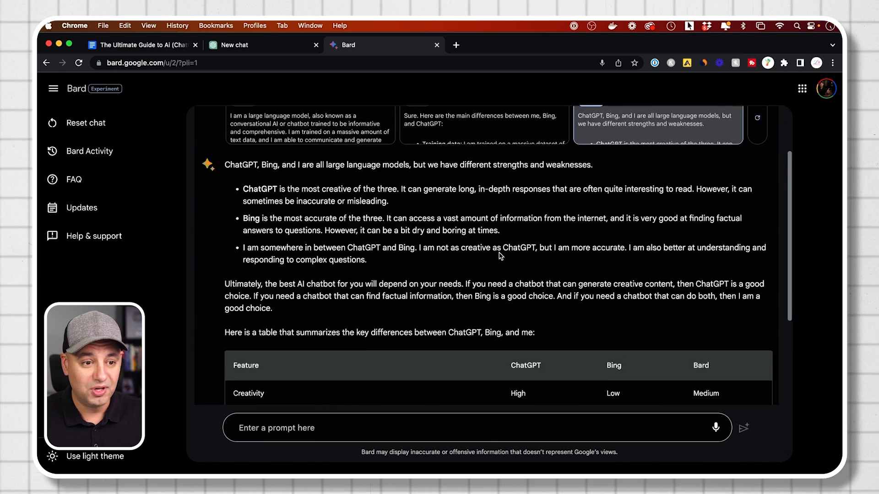
{"action": "scroll", "scroll_direction": "down", "scroll_amount": 3}
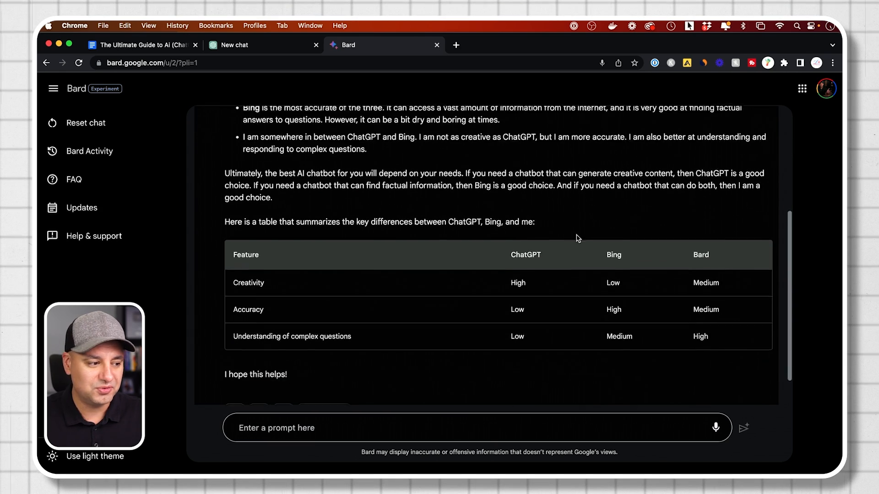
{"action": "scroll", "scroll_direction": "down", "scroll_amount": 3}
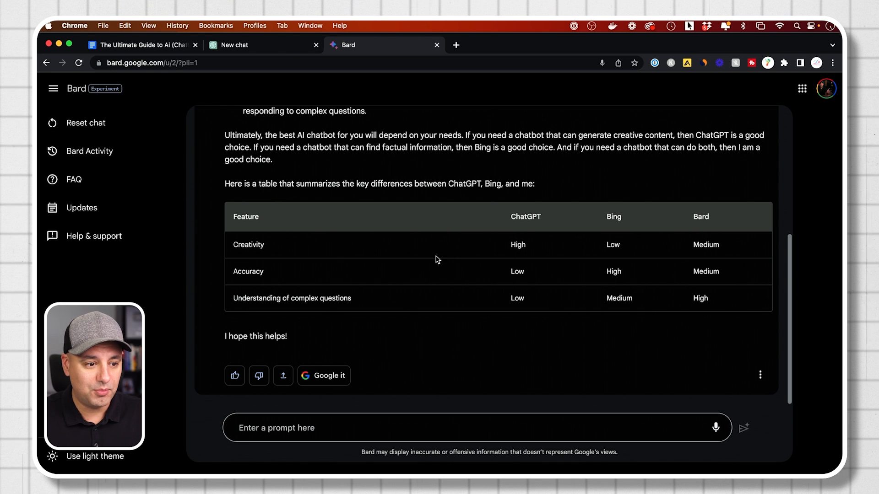
{"action": "mouse_move", "coordinate": [516, 258]}
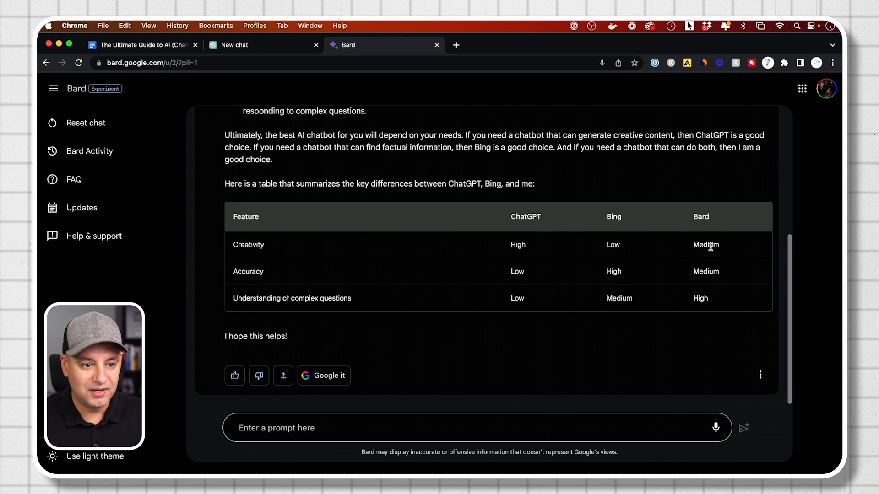
{"action": "mouse_move", "coordinate": [631, 252]}
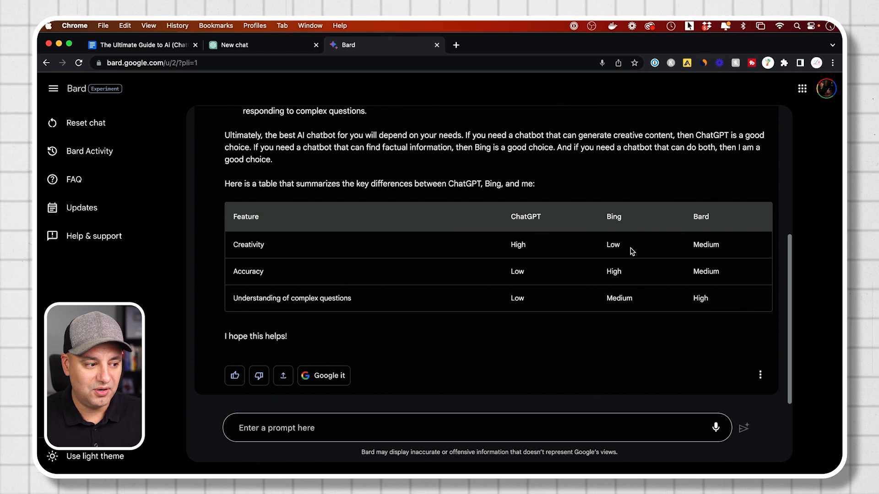
{"action": "left_click", "coordinate": [359, 427]}
{"action": "type", "text": "create a complete table to compare yourself to all other language models"}
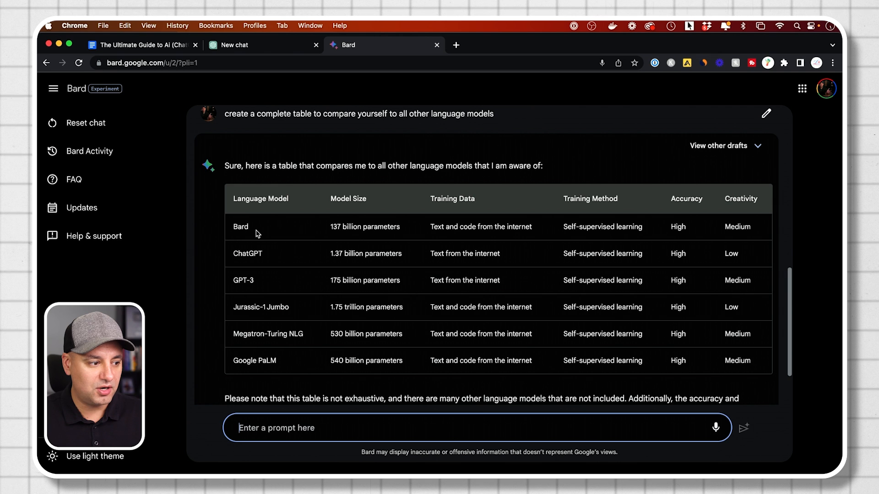
- Scroll through Bard's language model comparison table down to its closing note
{"action": "scroll", "scroll_direction": "down", "scroll_amount": 3}
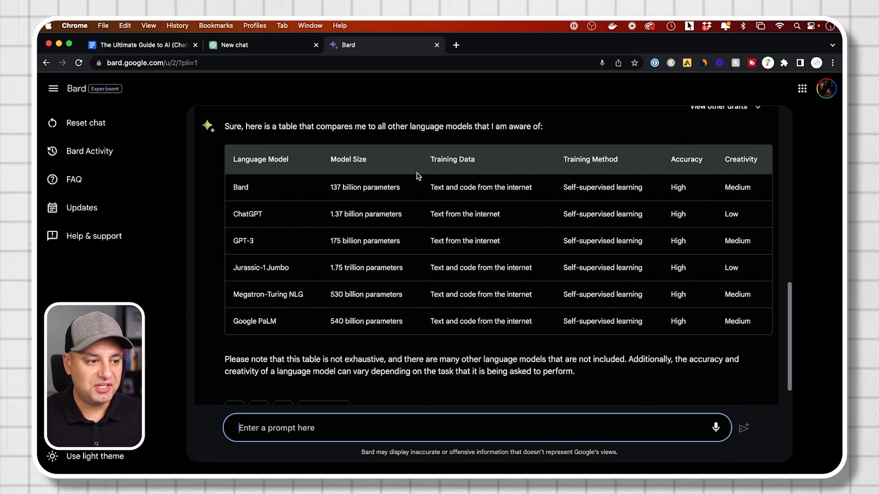
{"action": "mouse_move", "coordinate": [365, 184]}
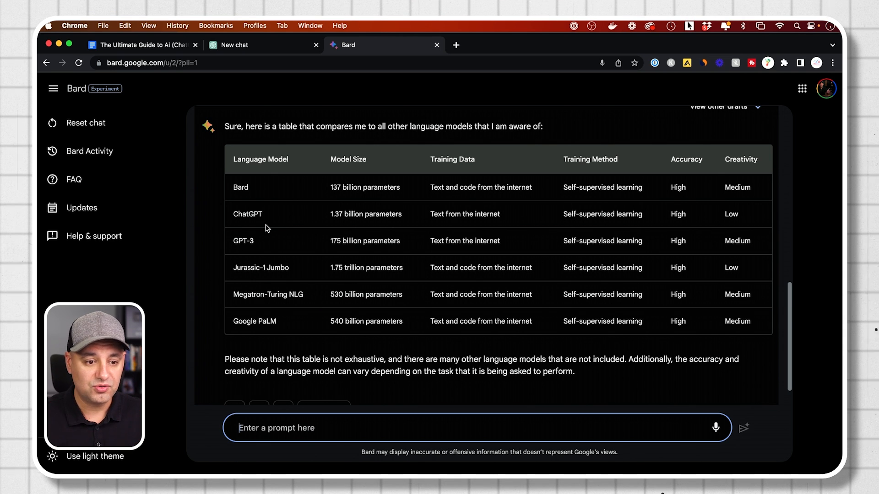
{"action": "mouse_move", "coordinate": [297, 316]}
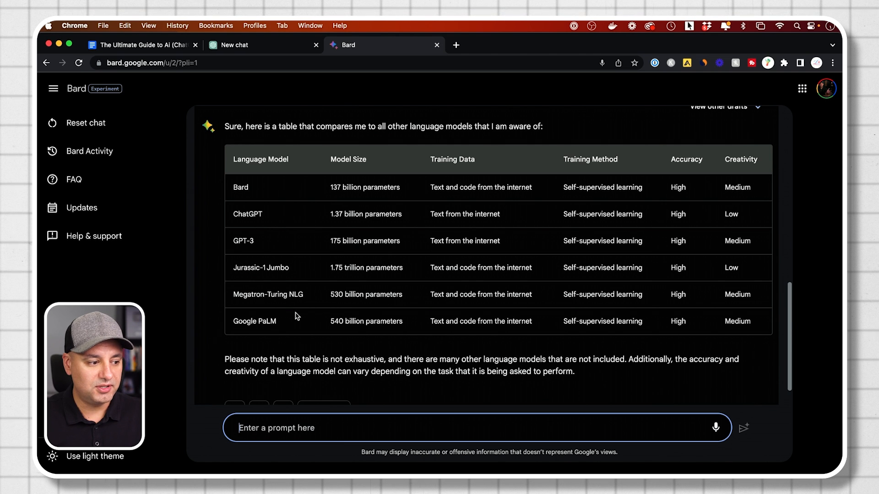
{"action": "mouse_move", "coordinate": [307, 289]}
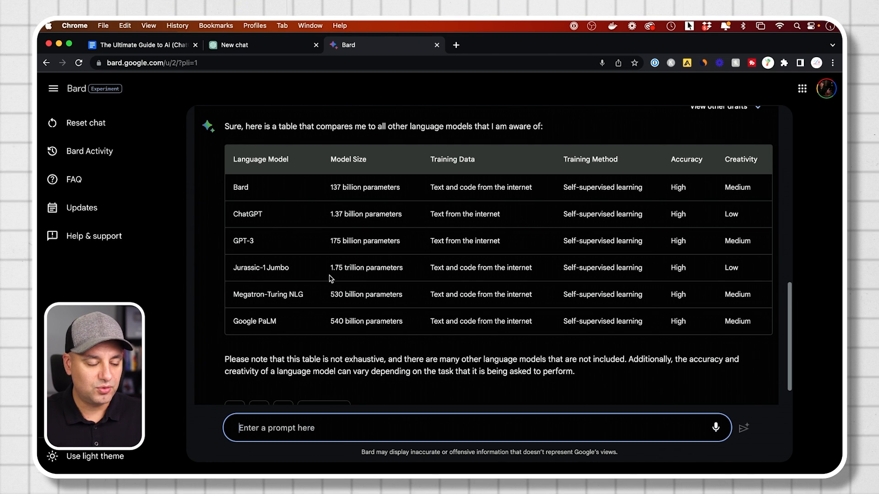
{"action": "scroll", "scroll_direction": "down", "scroll_amount": 3}
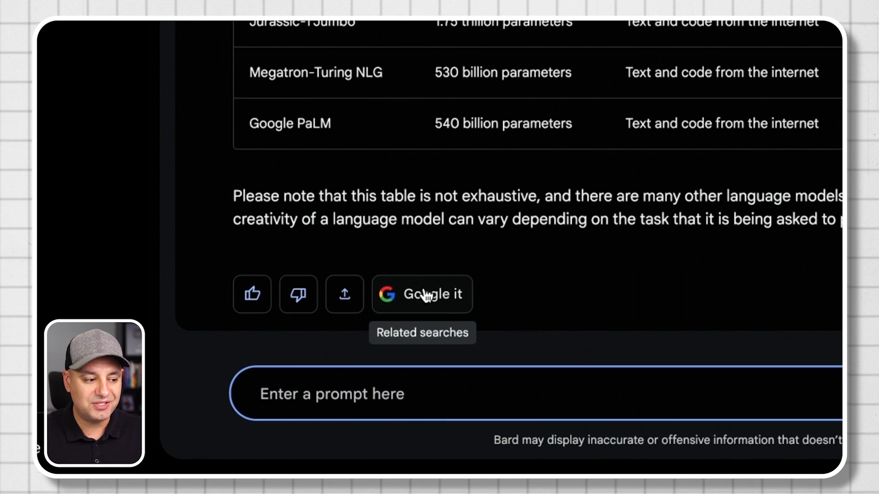
- Open a related search on comparing language models, then show the response's Export to Docs and Gmail choices
{"action": "left_click", "coordinate": [422, 294]}
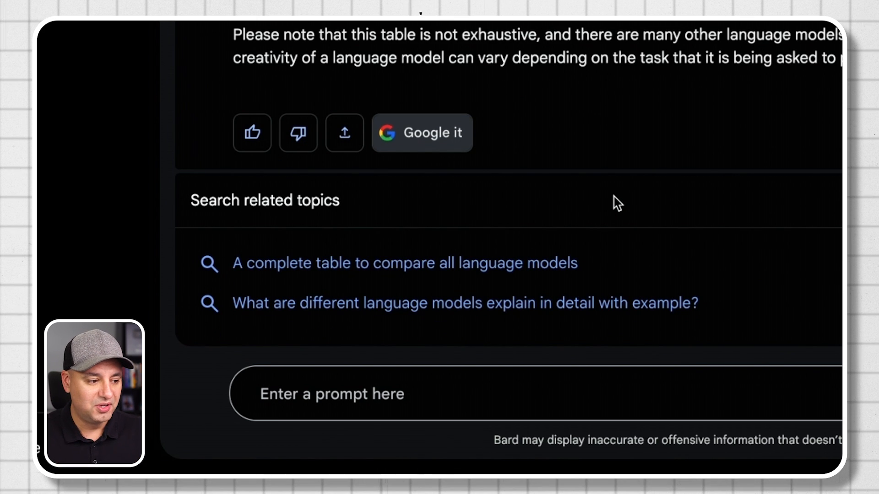
{"action": "left_click", "coordinate": [405, 263]}
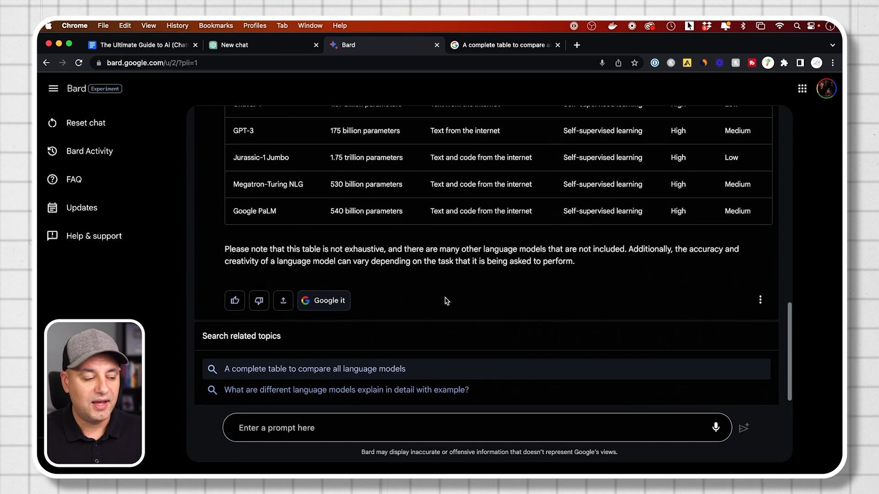
{"action": "left_click", "coordinate": [282, 300]}
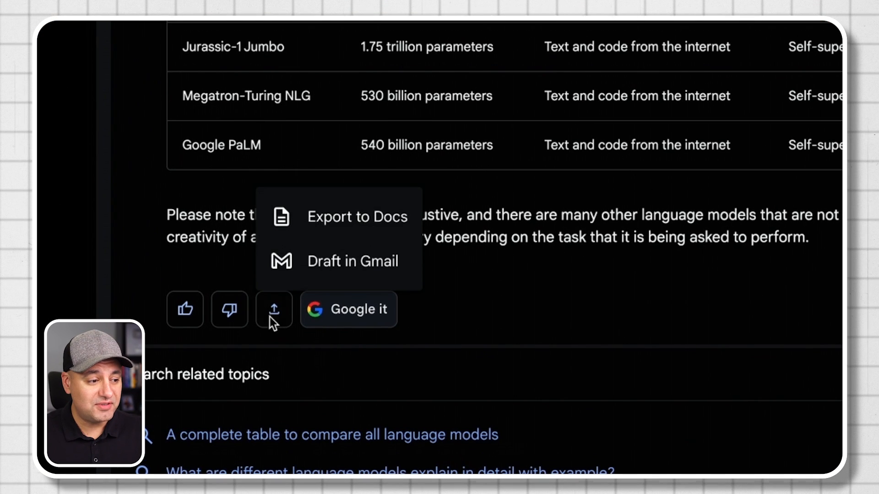
{"action": "mouse_move", "coordinate": [305, 233]}
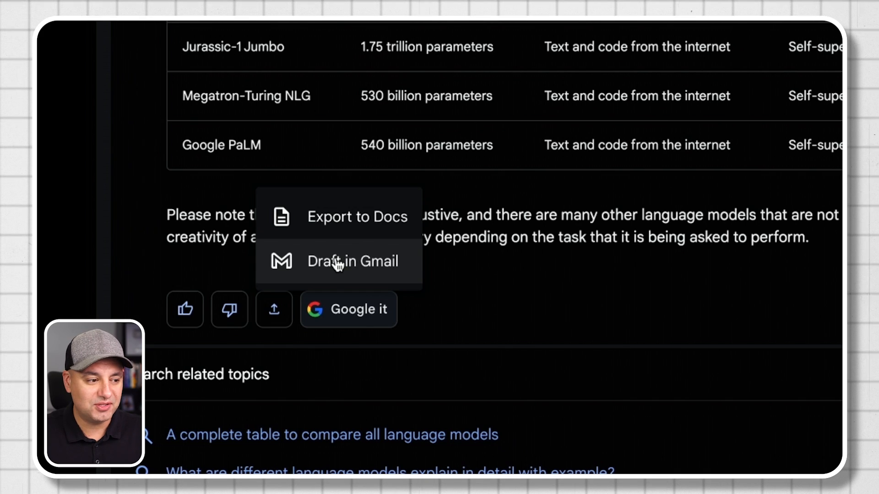
- Draft the comparison table response in Gmail and dismiss the 'New email created' notice
{"action": "left_click", "coordinate": [352, 261]}
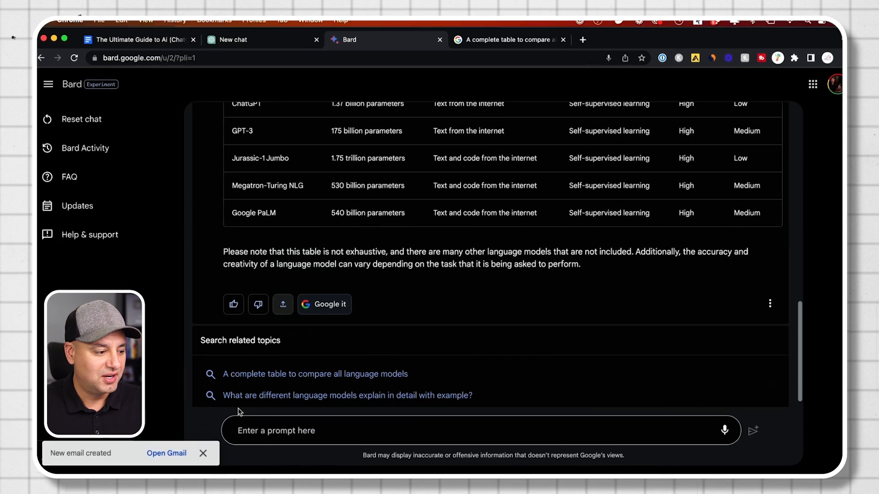
{"action": "left_click", "coordinate": [167, 453]}
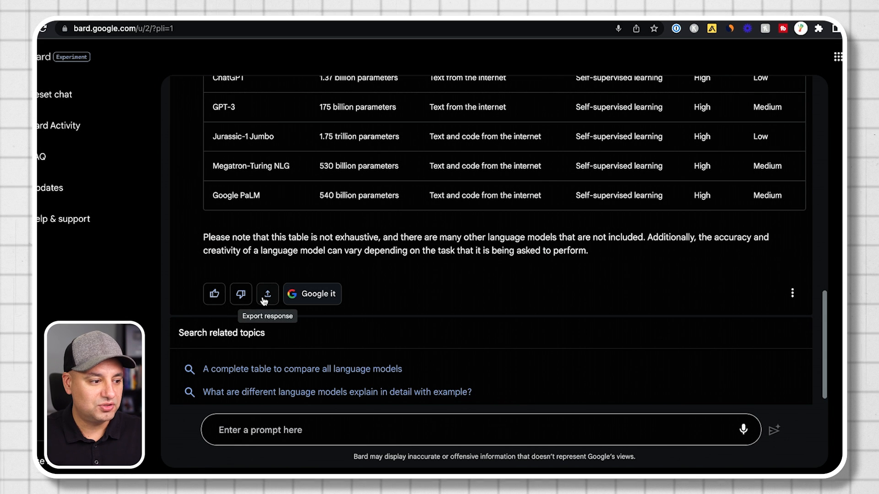
- Review the export and More options under the comparison response before rating it thumbs-up
{"action": "left_click", "coordinate": [268, 294]}
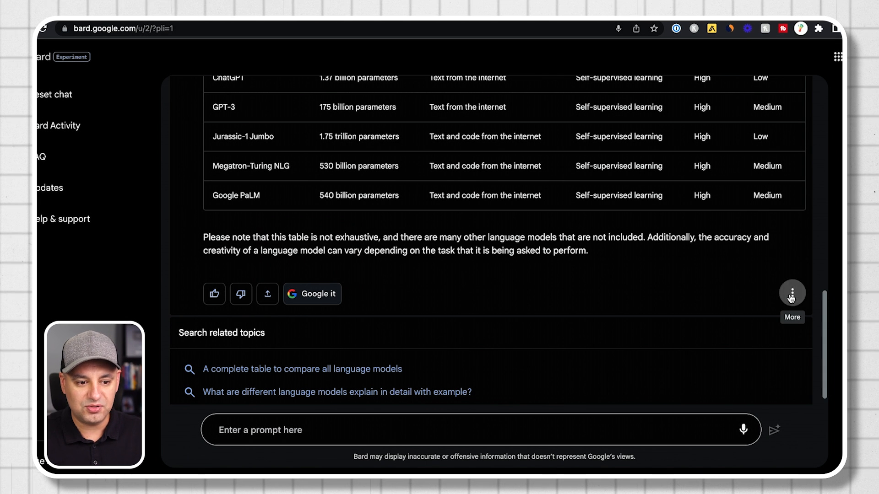
{"action": "left_click", "coordinate": [792, 293]}
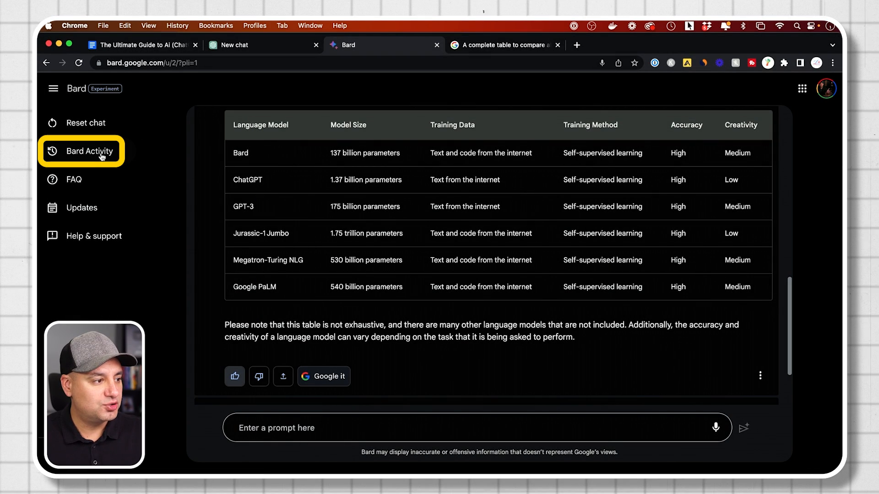
- Review today's Bard Activity history and its storage setting in Google My Activity
{"action": "left_click", "coordinate": [83, 152]}
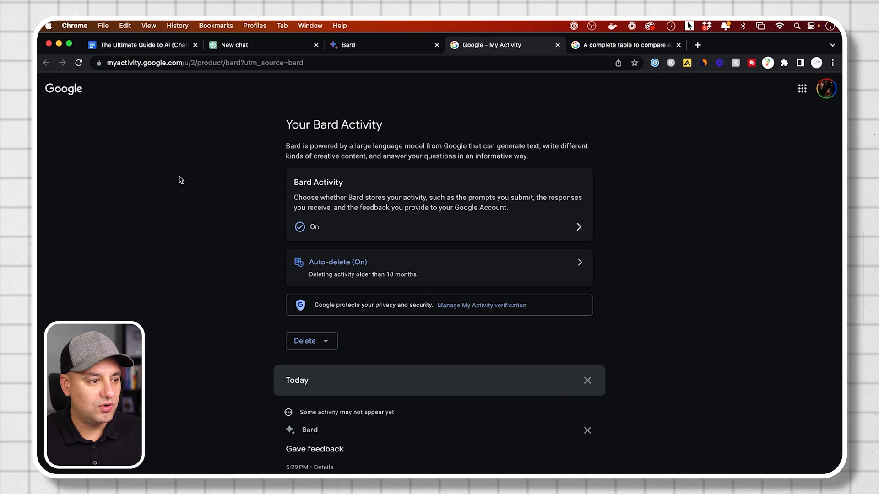
{"action": "scroll", "scroll_direction": "down", "scroll_amount": 3}
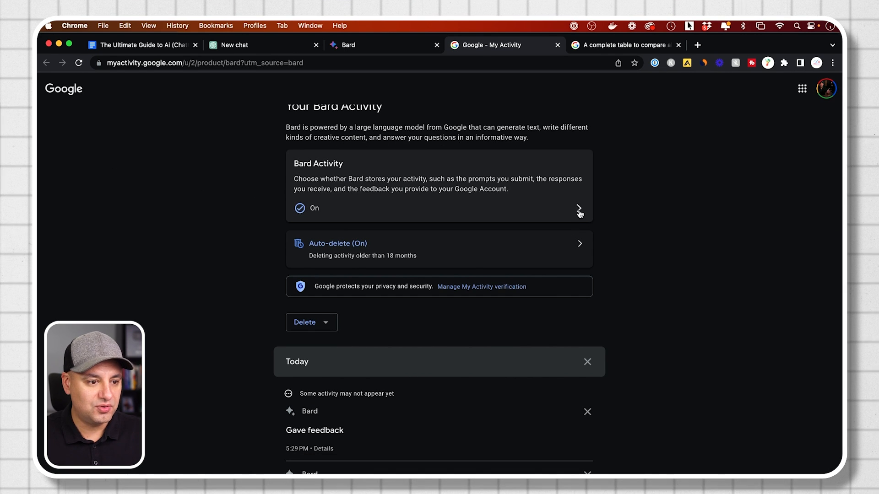
{"action": "left_click", "coordinate": [579, 210]}
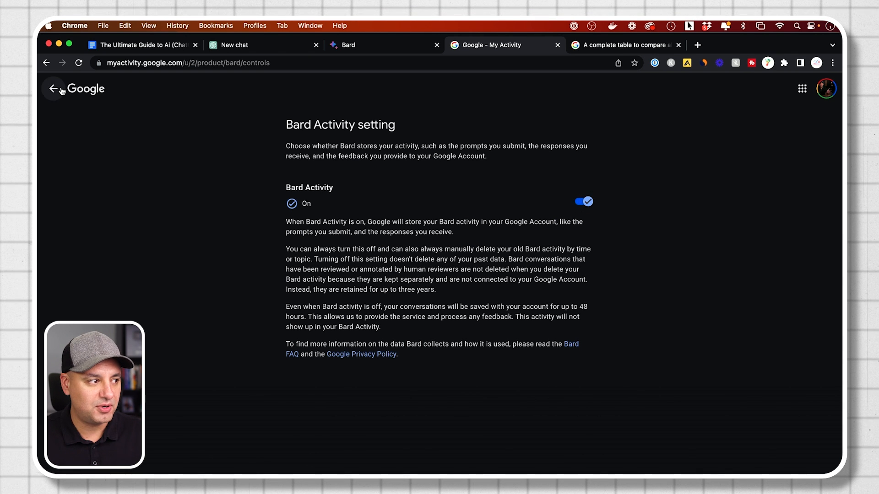
{"action": "left_click", "coordinate": [52, 88]}
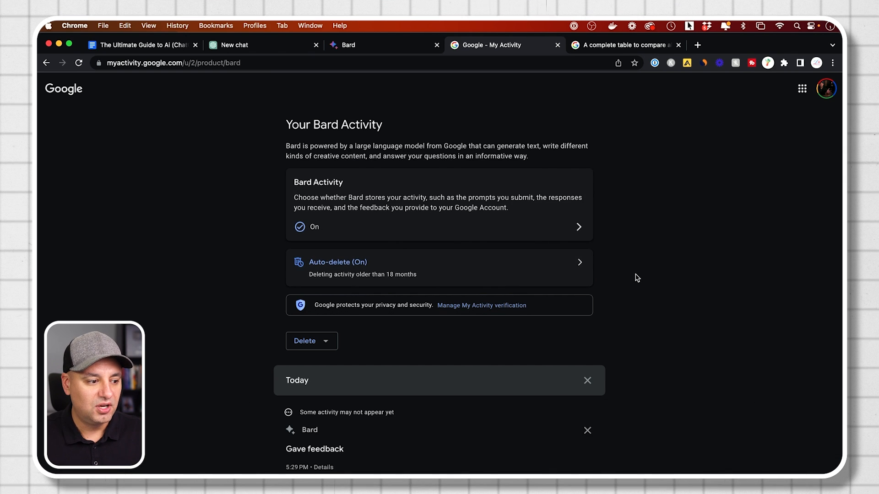
{"action": "scroll", "scroll_direction": "down", "scroll_amount": 3}
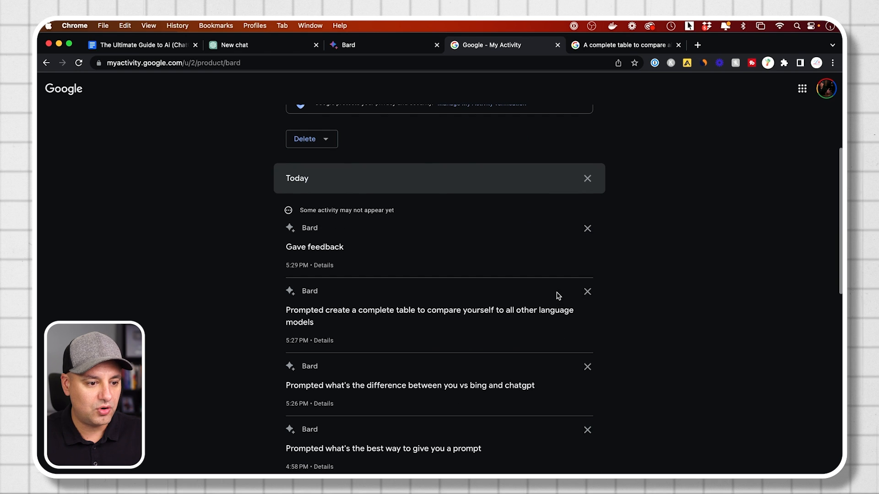
{"action": "mouse_move", "coordinate": [587, 294]}
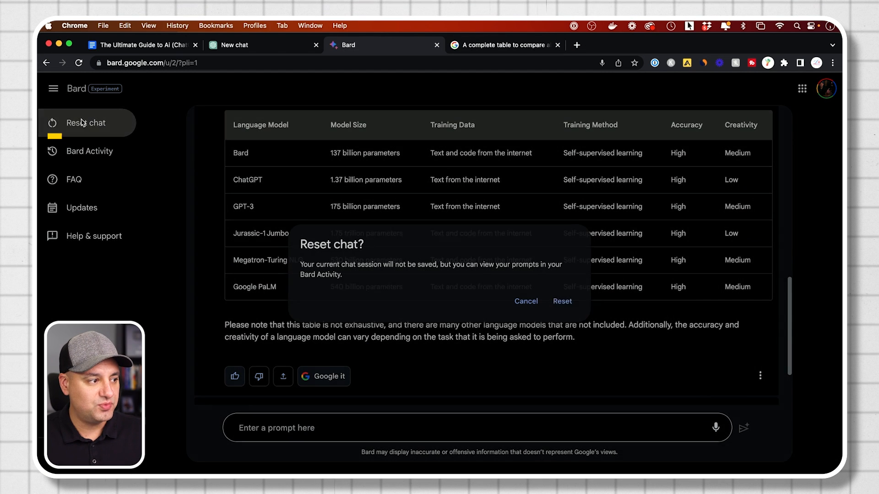
- Confirm Reset to clear the comparison conversation and start an empty chat
{"action": "left_click", "coordinate": [562, 301]}
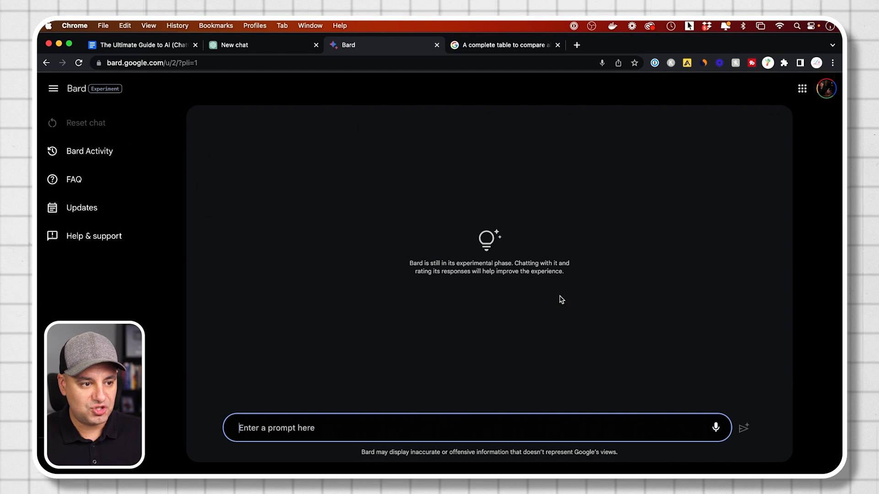
{"action": "mouse_move", "coordinate": [133, 320]}
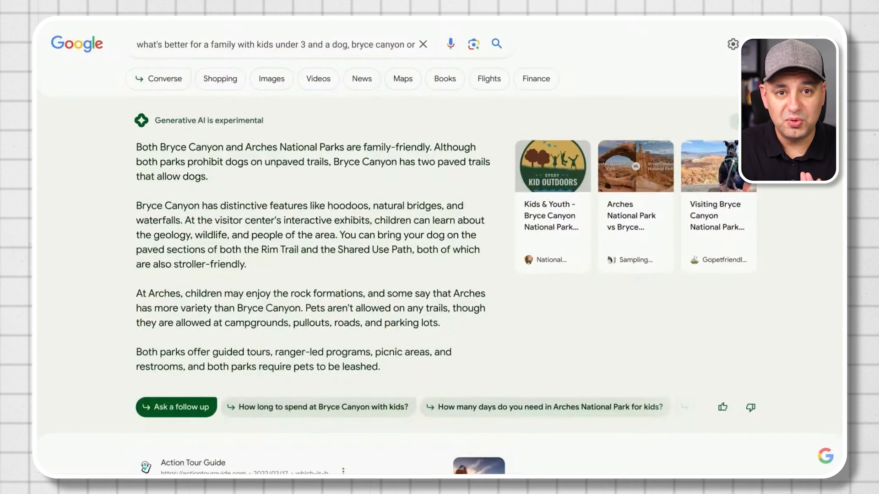
{"action": "scroll", "scroll_direction": "down", "scroll_amount": 3}
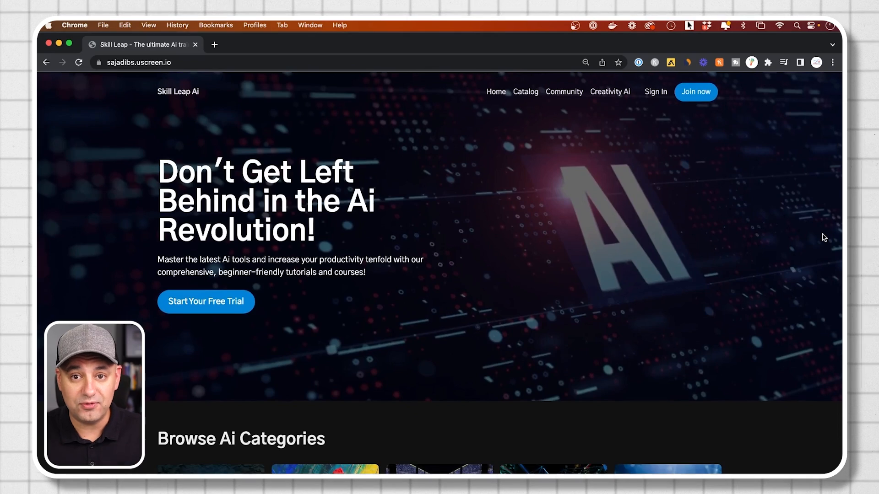
- Scroll the Skill Leap AI catalog through Latest AI Tools, General AI, Creativity AI and Marketing AI
{"action": "scroll", "scroll_direction": "down", "scroll_amount": 3}
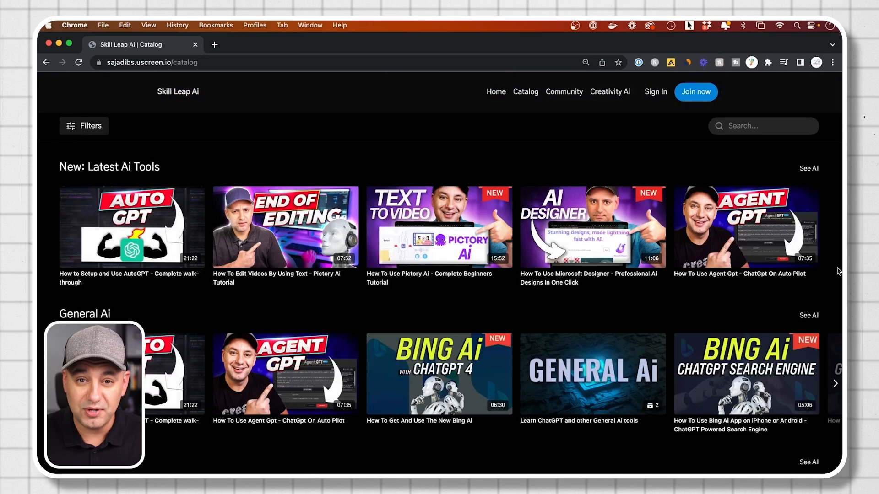
{"action": "scroll", "scroll_direction": "down", "scroll_amount": 3}
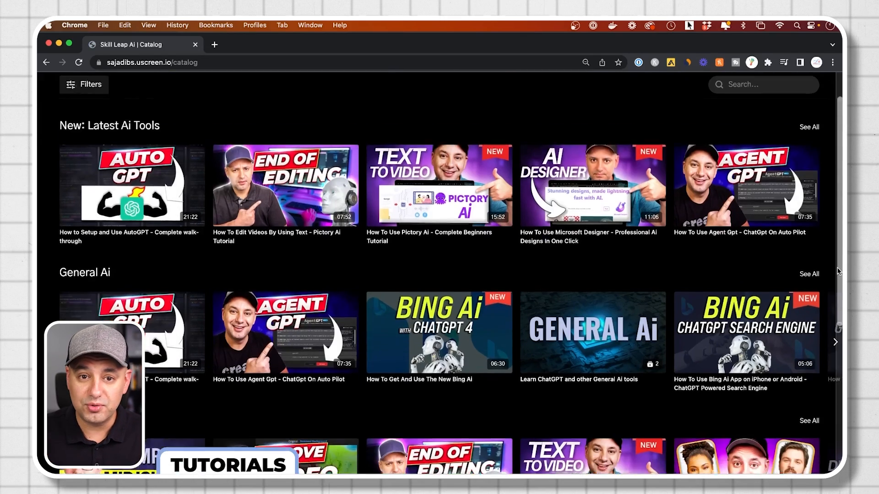
{"action": "scroll", "scroll_direction": "down", "scroll_amount": 3}
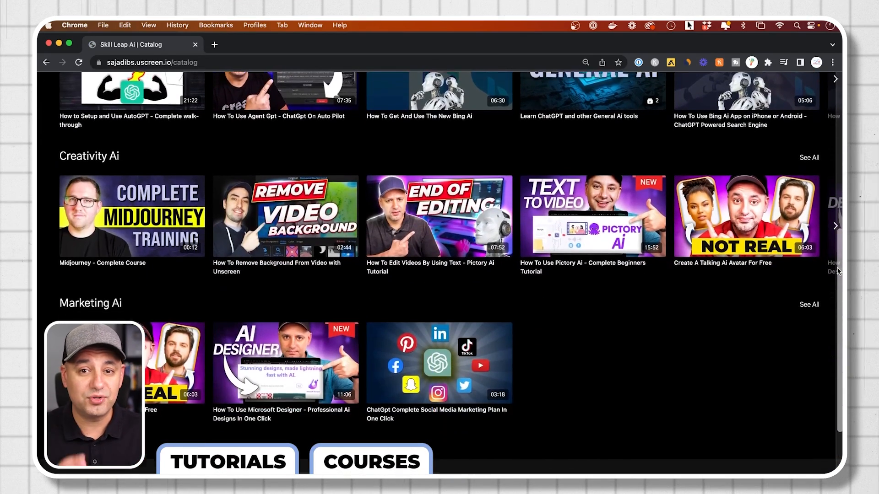